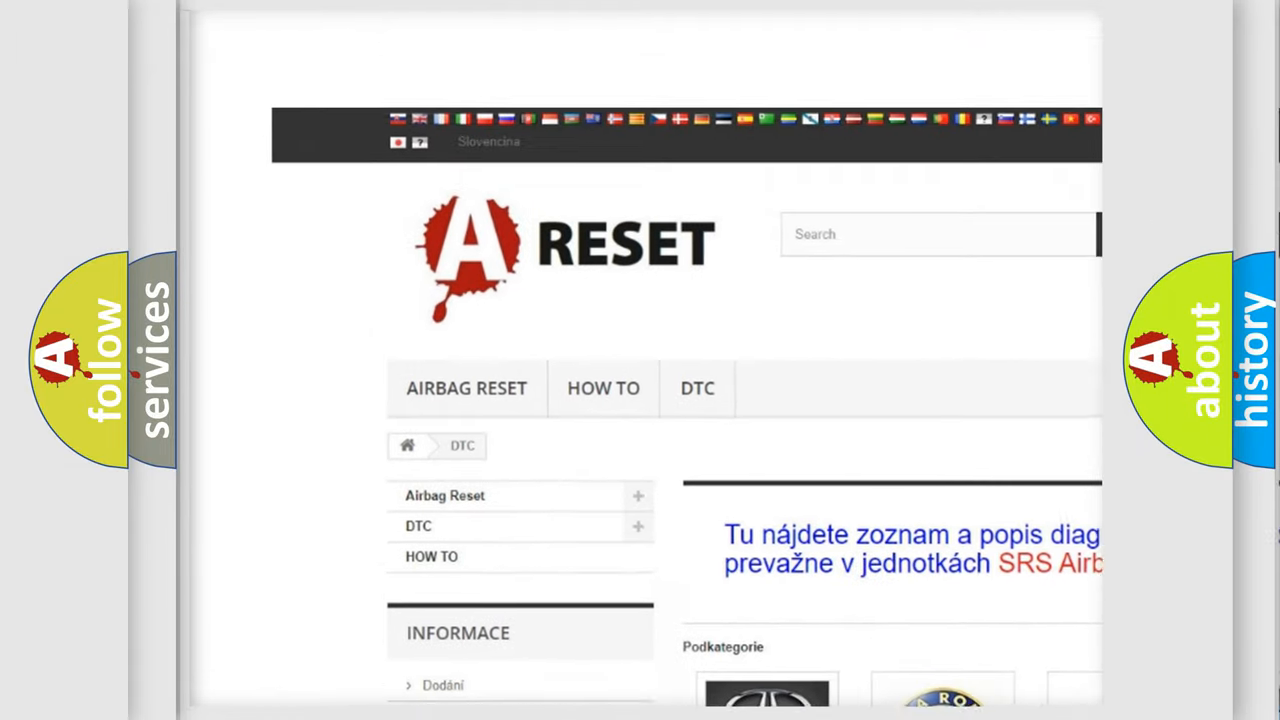
Select the ALFA ROMEO DTC tile and scroll through its list of airbag diagnostic codes.
scroll("down", 3)
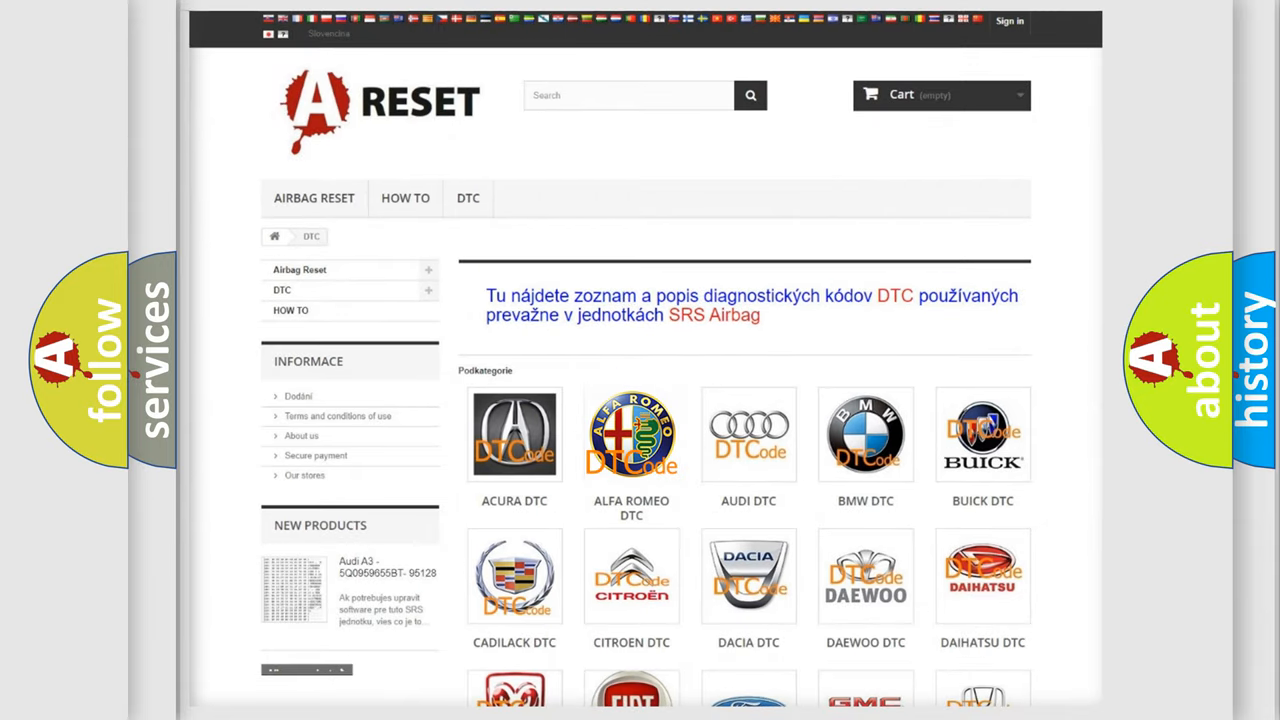
left_click(632, 434)
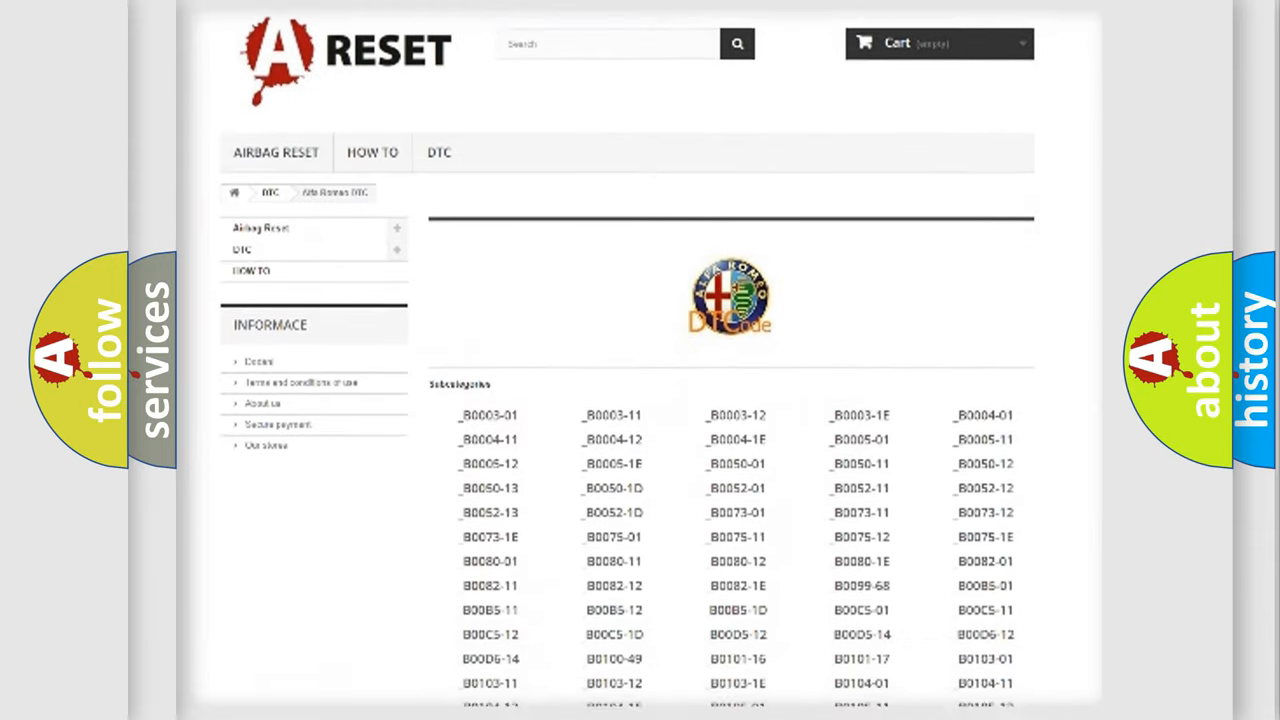
scroll("down", 3)
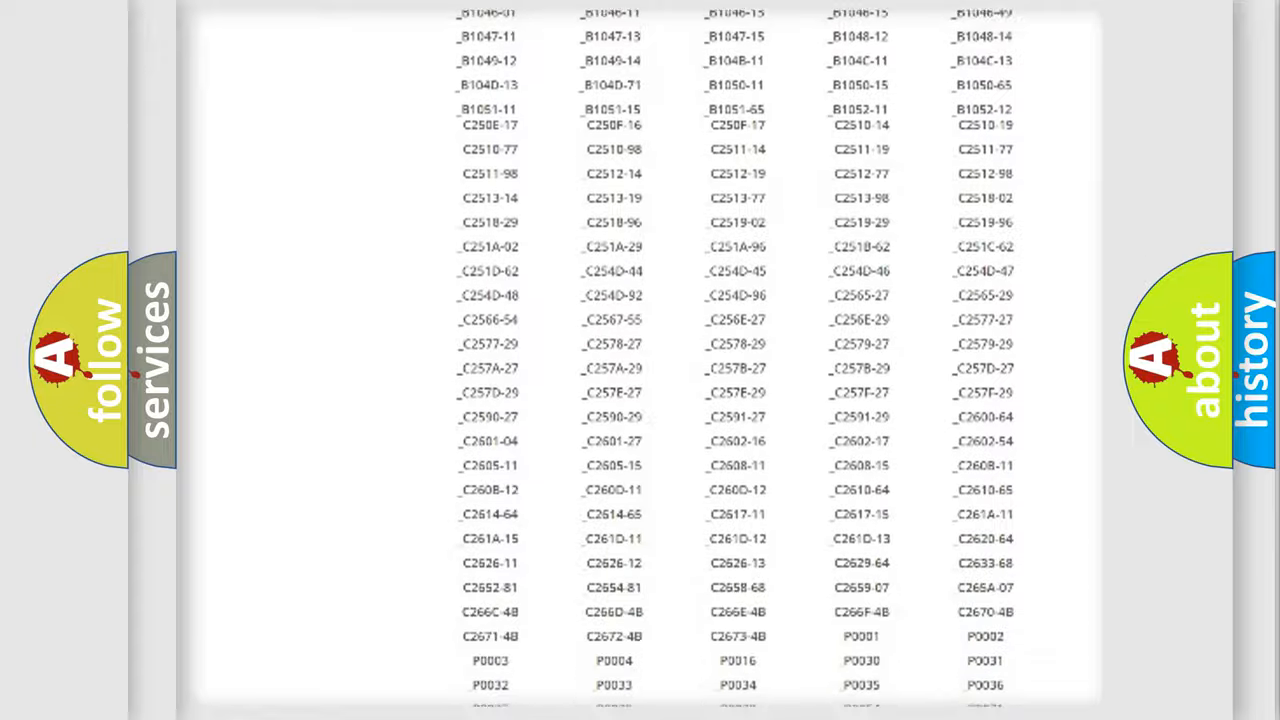
scroll("up", 3)
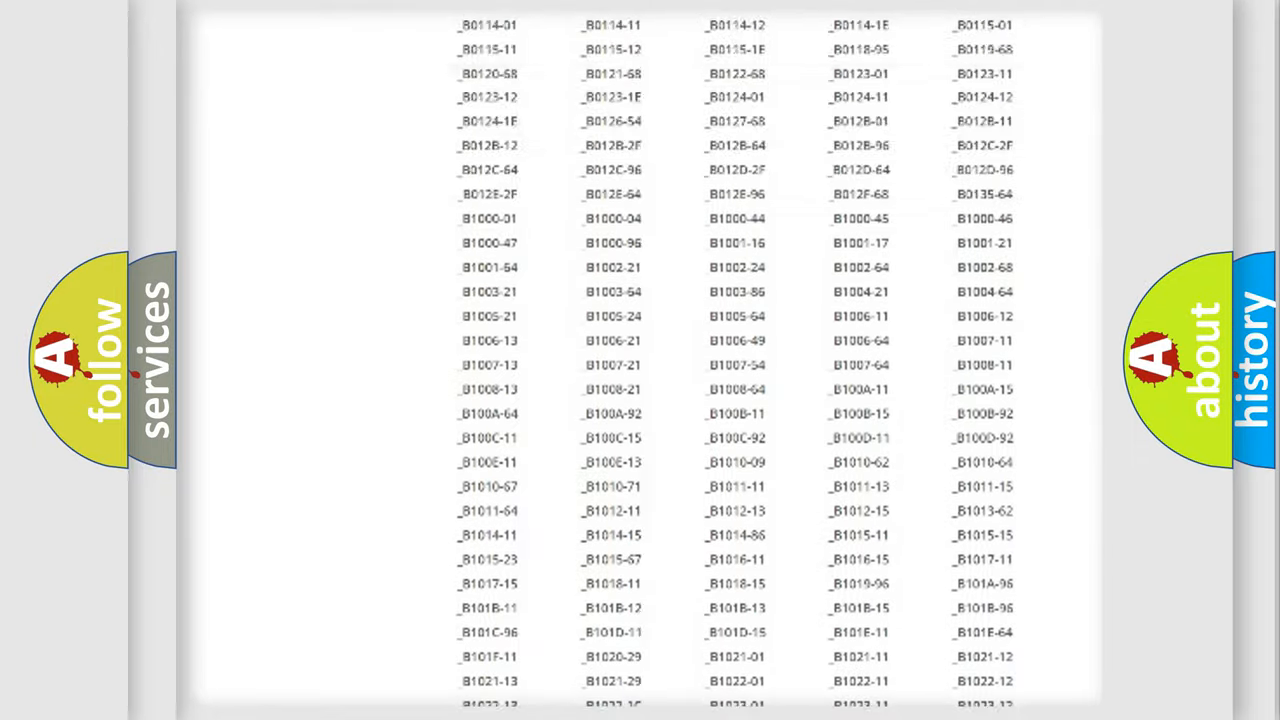